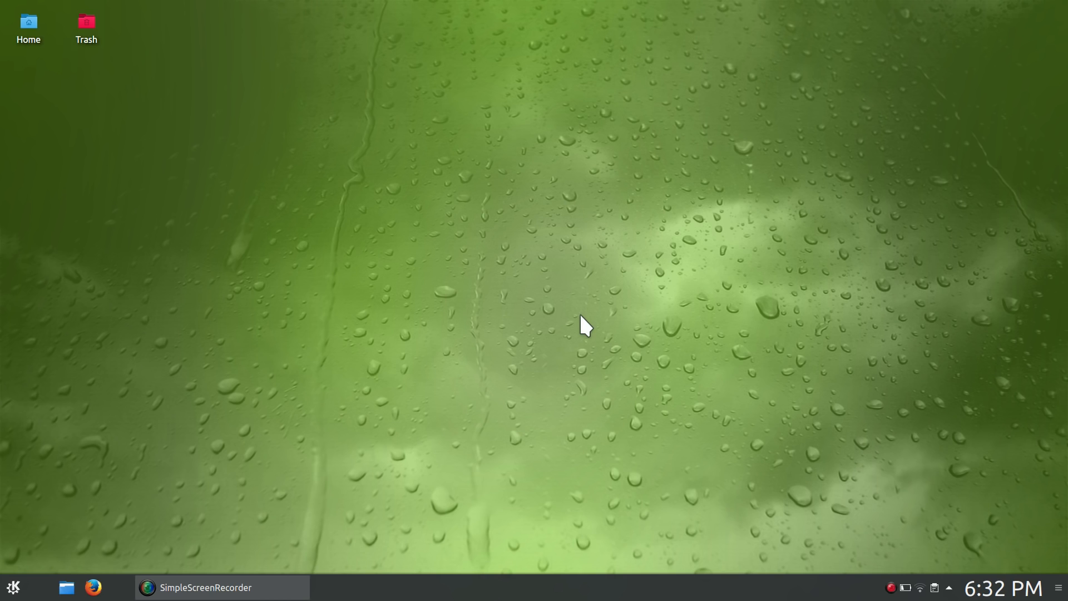
pyautogui.moveTo(212, 408)
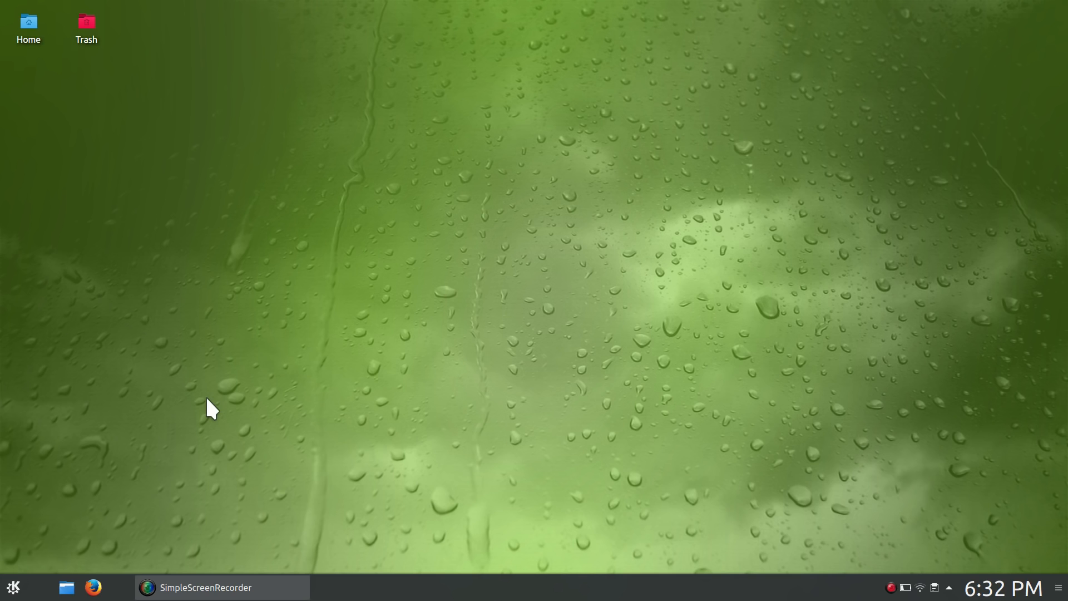
# - Bring up the application launcher from the panel to reach its System category
pyautogui.click(14, 587)
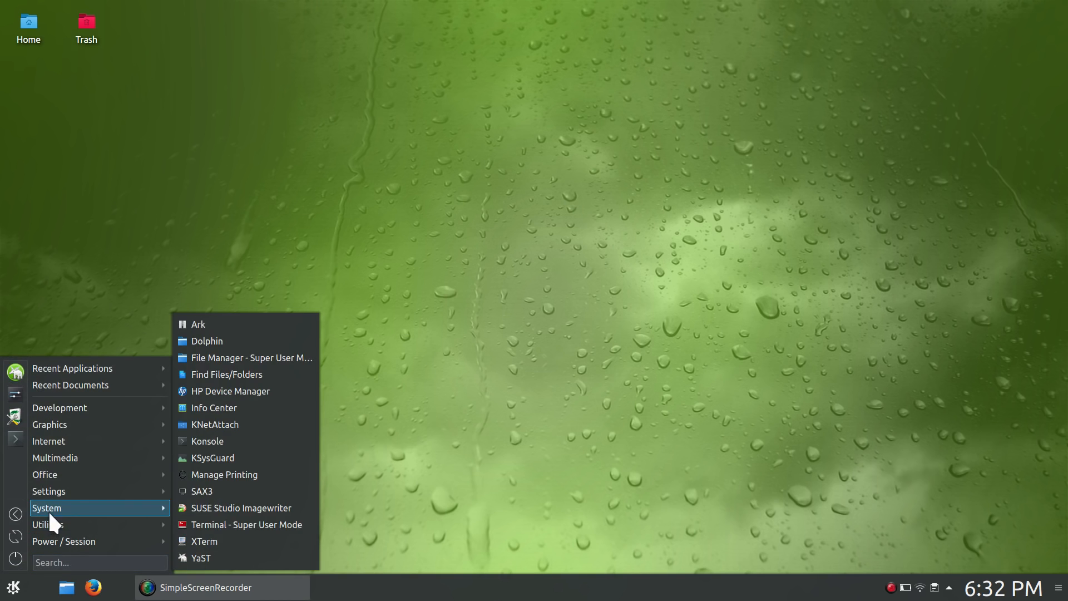
pyautogui.moveTo(48, 491)
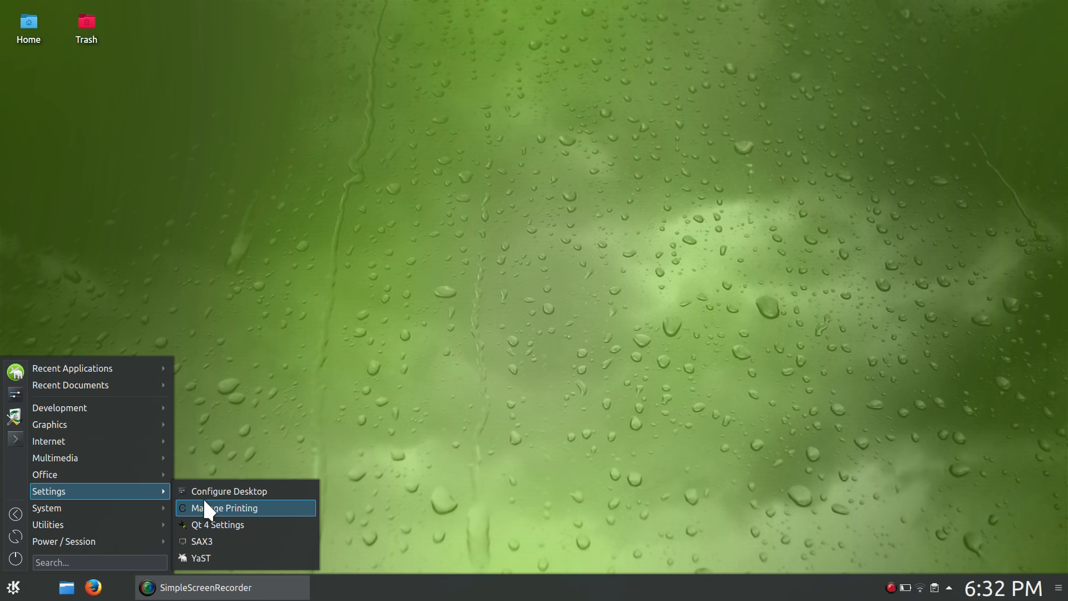
pyautogui.moveTo(140, 503)
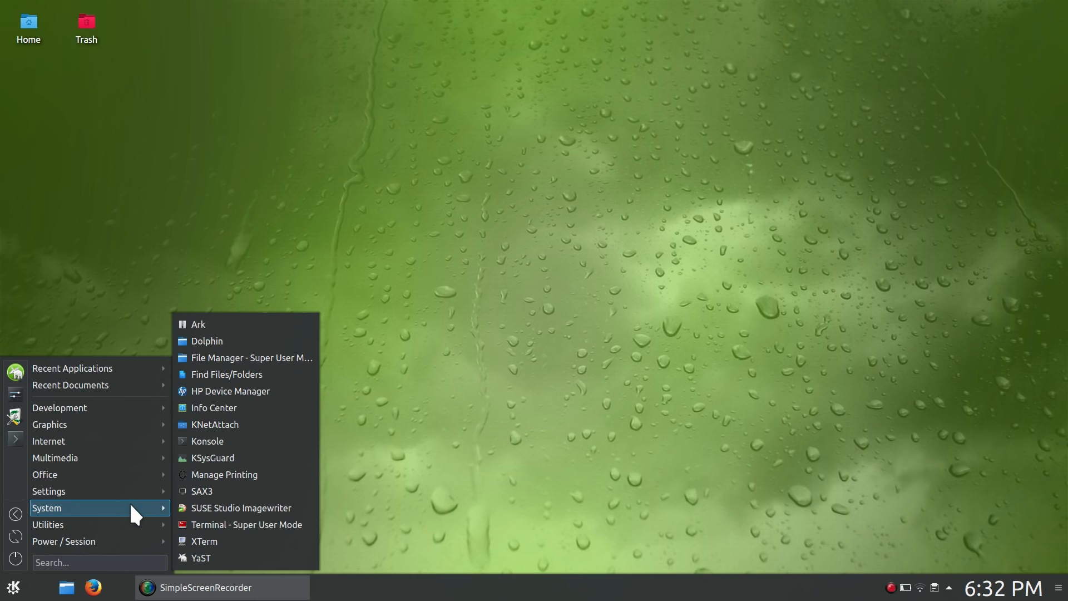
pyautogui.moveTo(218, 424)
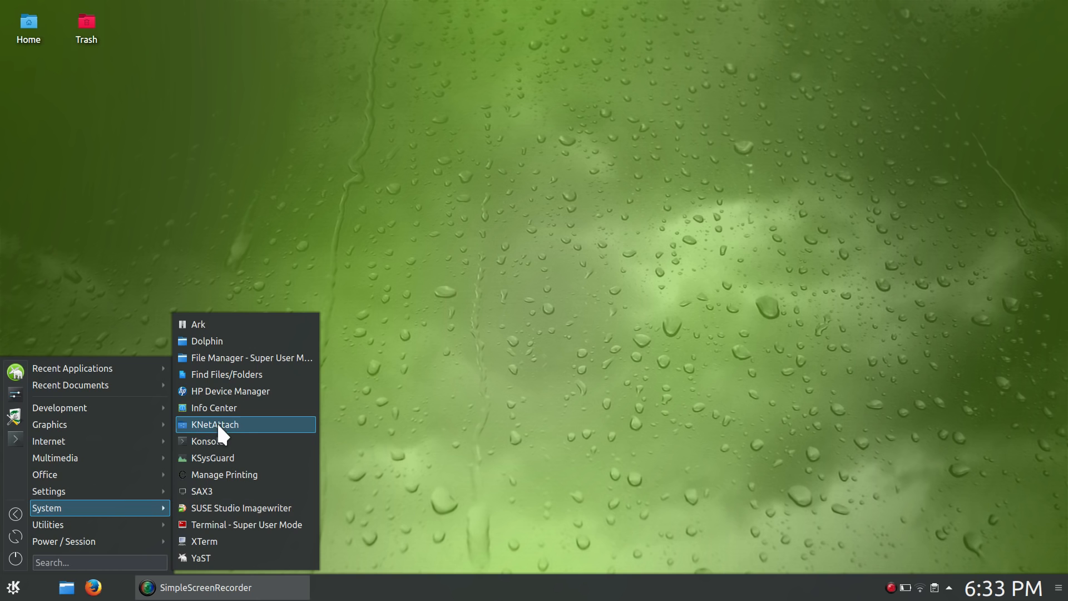
# - Launch Info Center to read the openSUSE Leap 42.1 About System page, then close it
pyautogui.click(214, 408)
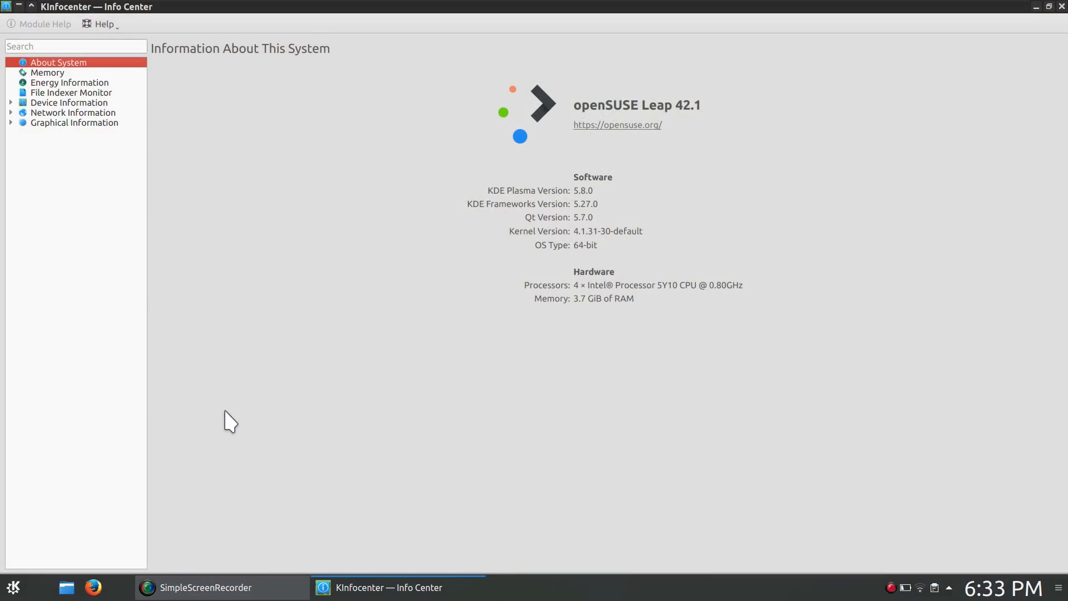
pyautogui.moveTo(361, 360)
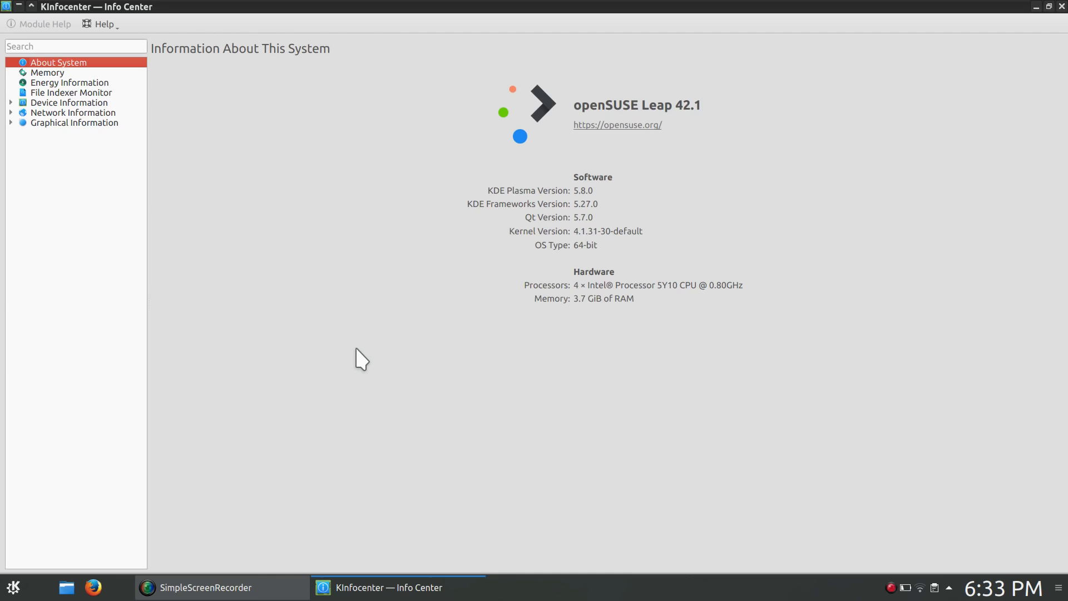
pyautogui.moveTo(624, 123)
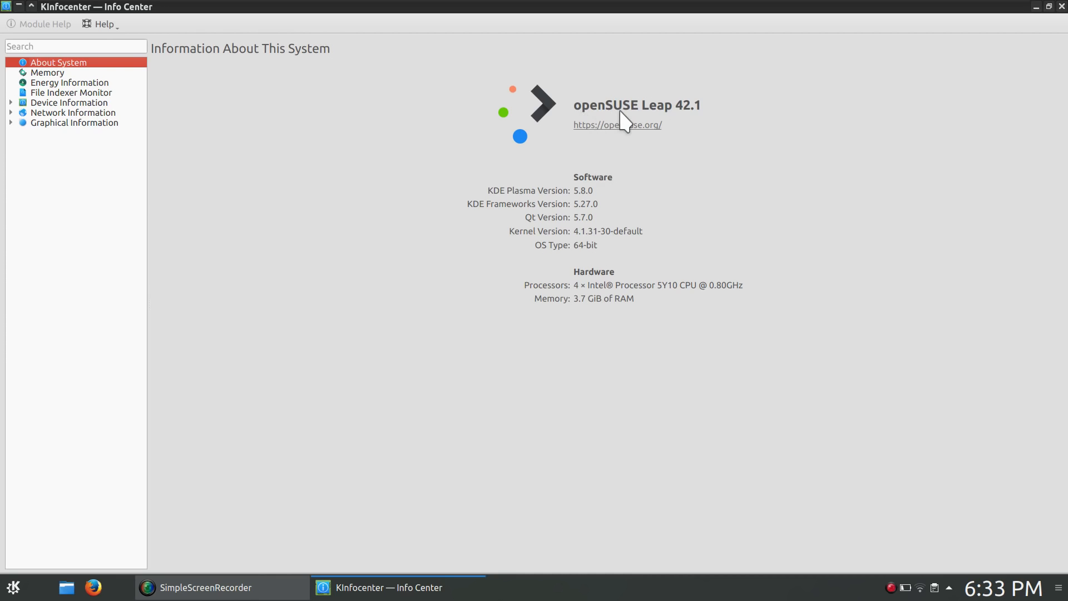
pyautogui.moveTo(707, 124)
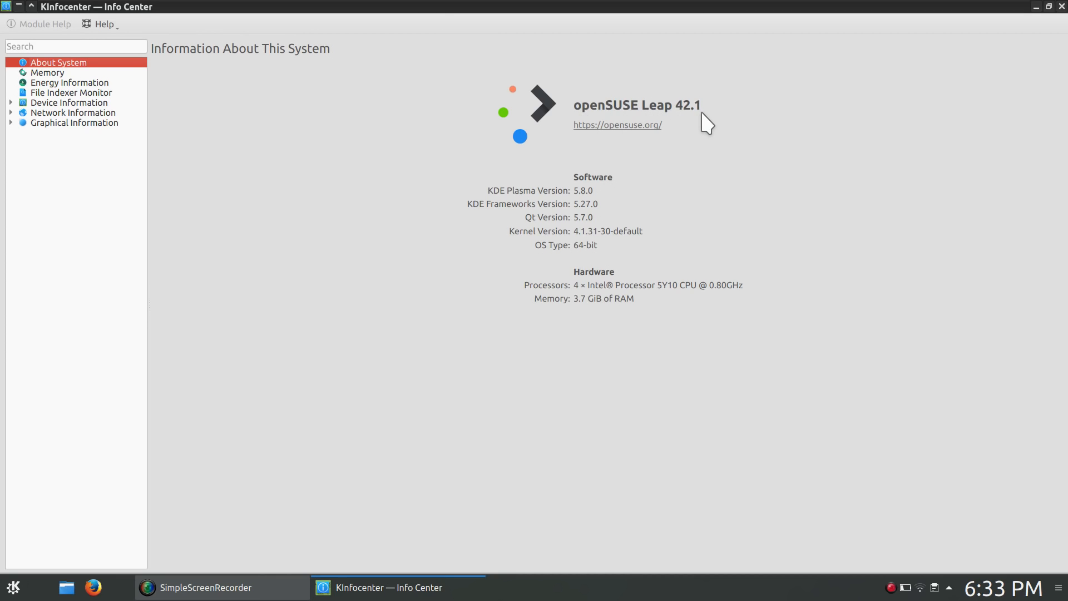
pyautogui.moveTo(502, 212)
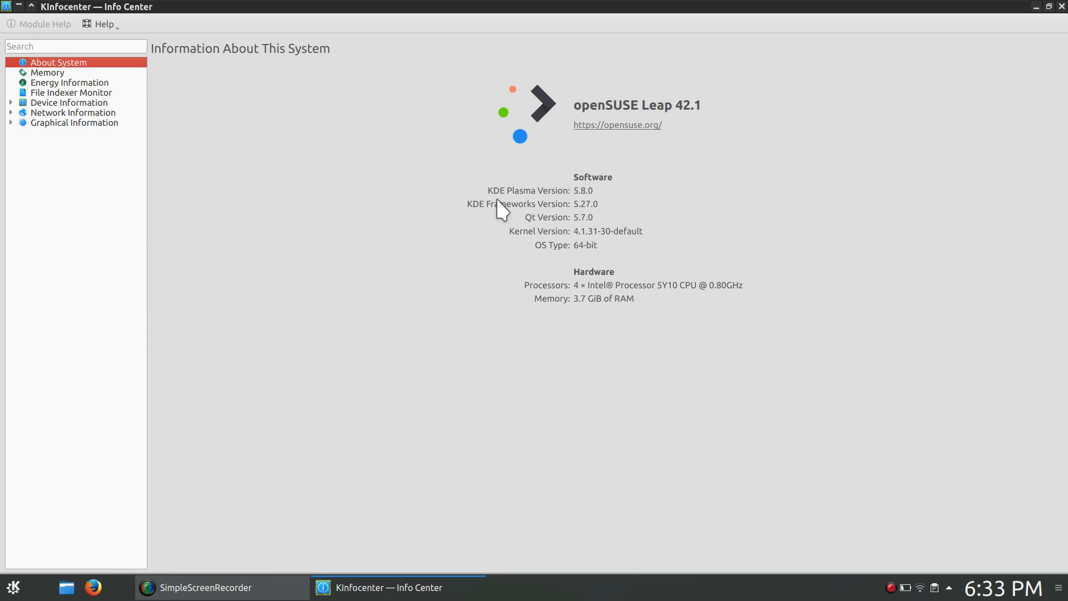
pyautogui.moveTo(621, 205)
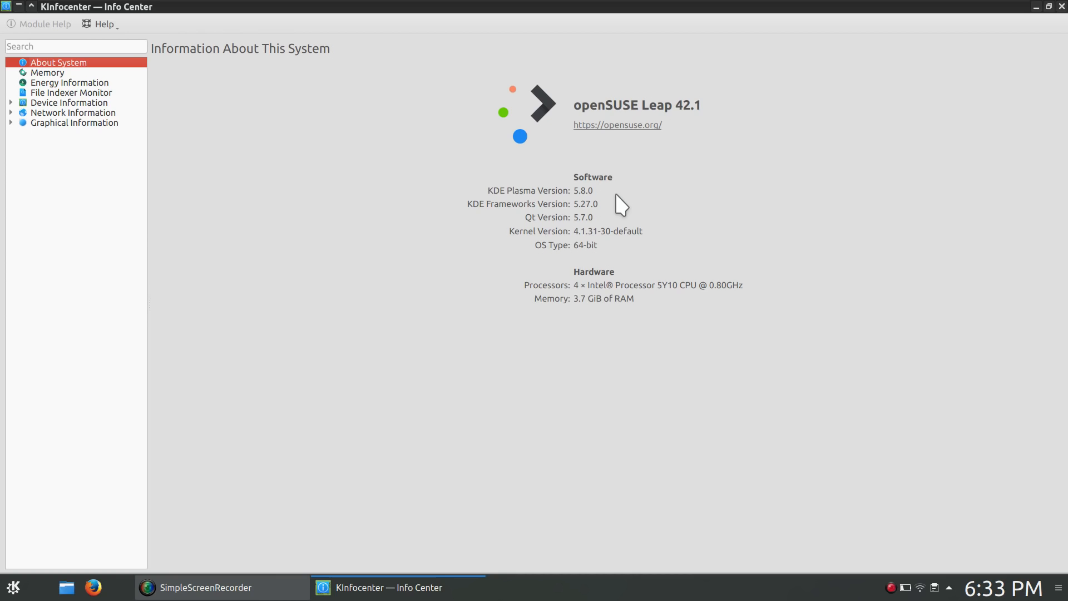
pyautogui.moveTo(578, 247)
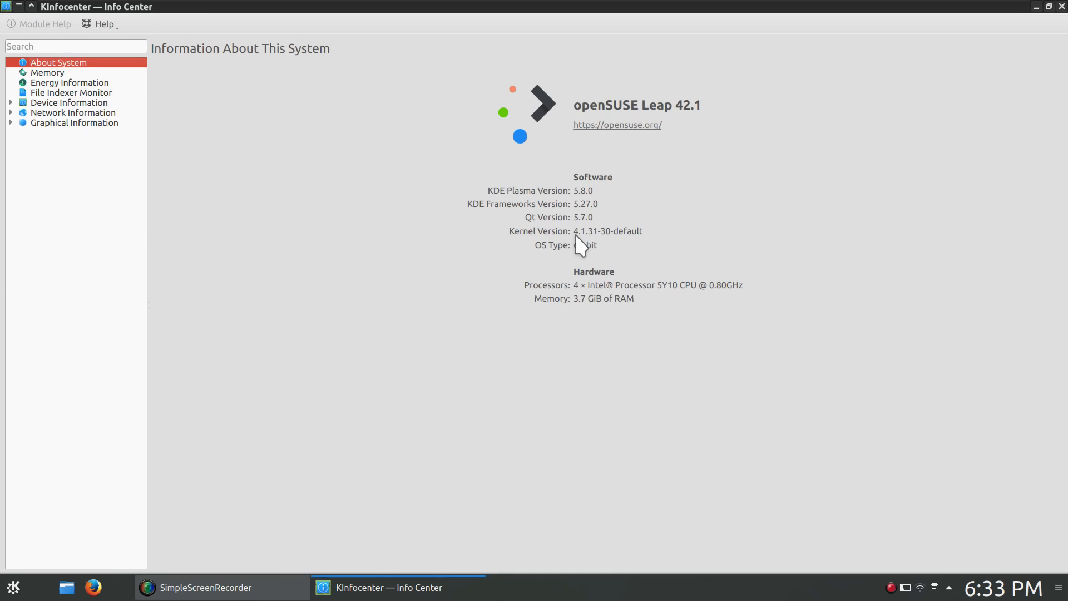
pyautogui.moveTo(770, 267)
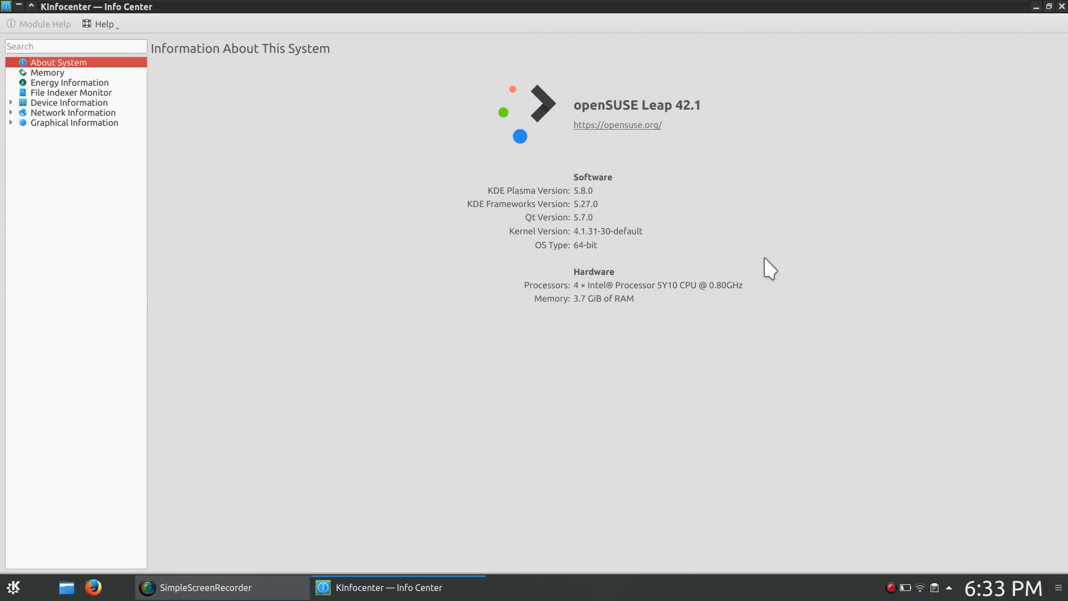
pyautogui.moveTo(782, 272)
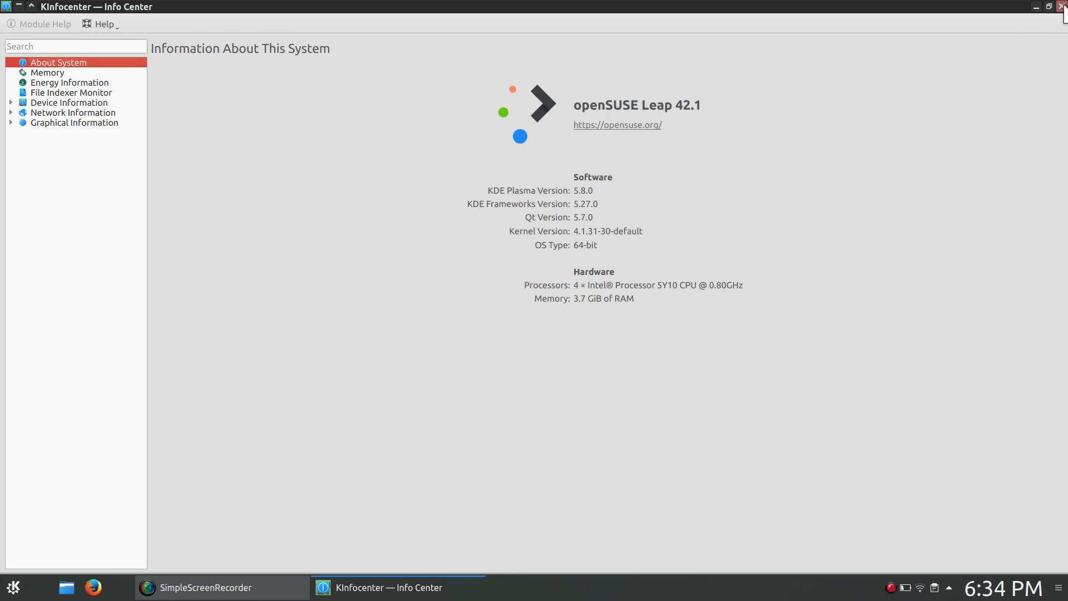
pyautogui.click(1060, 6)
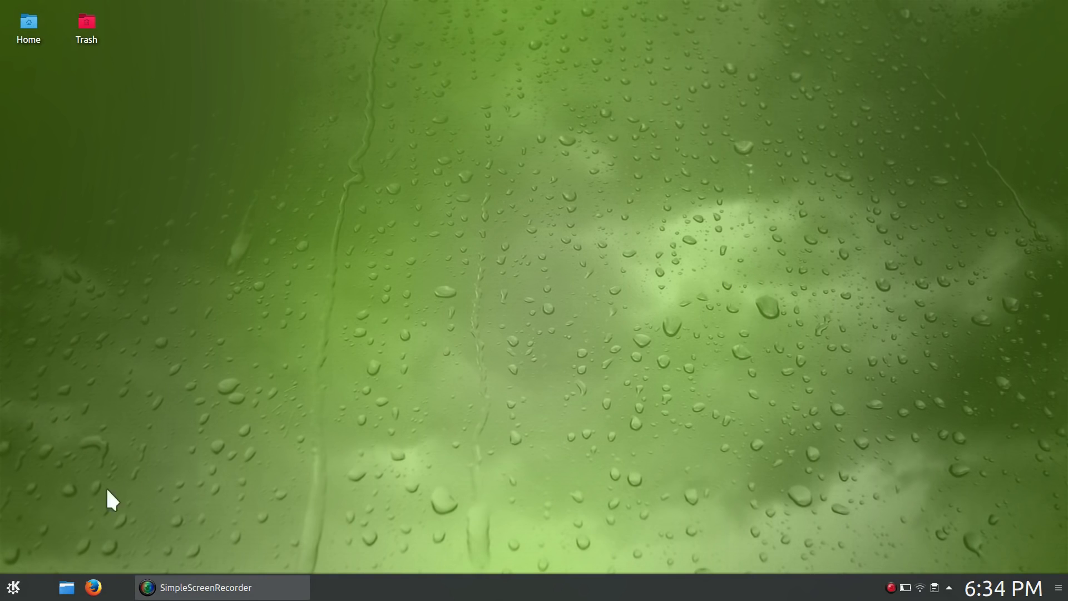
pyautogui.click(13, 588)
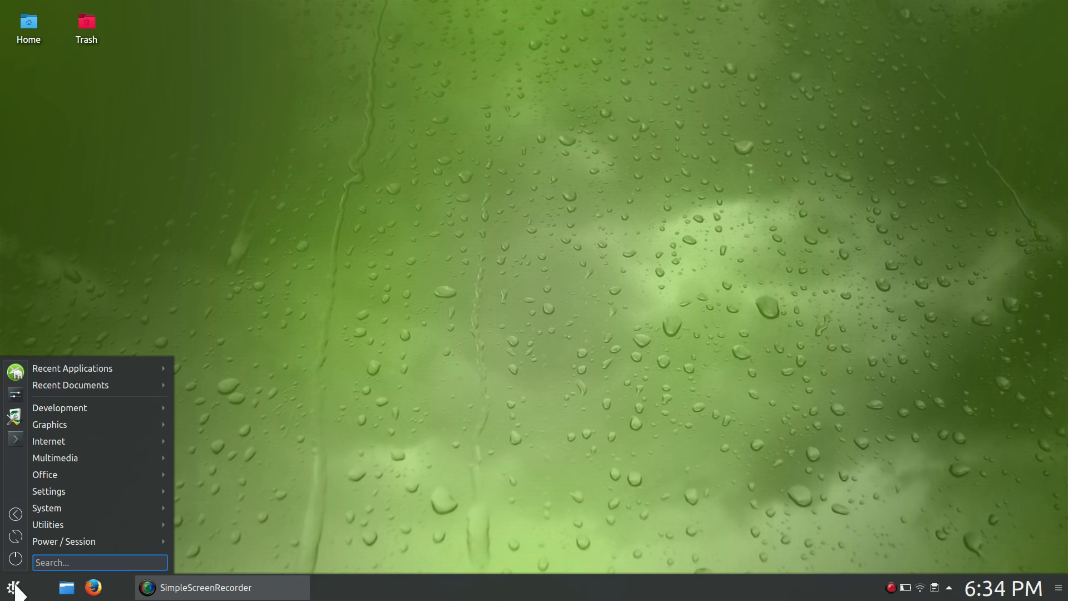
pyautogui.moveTo(310, 426)
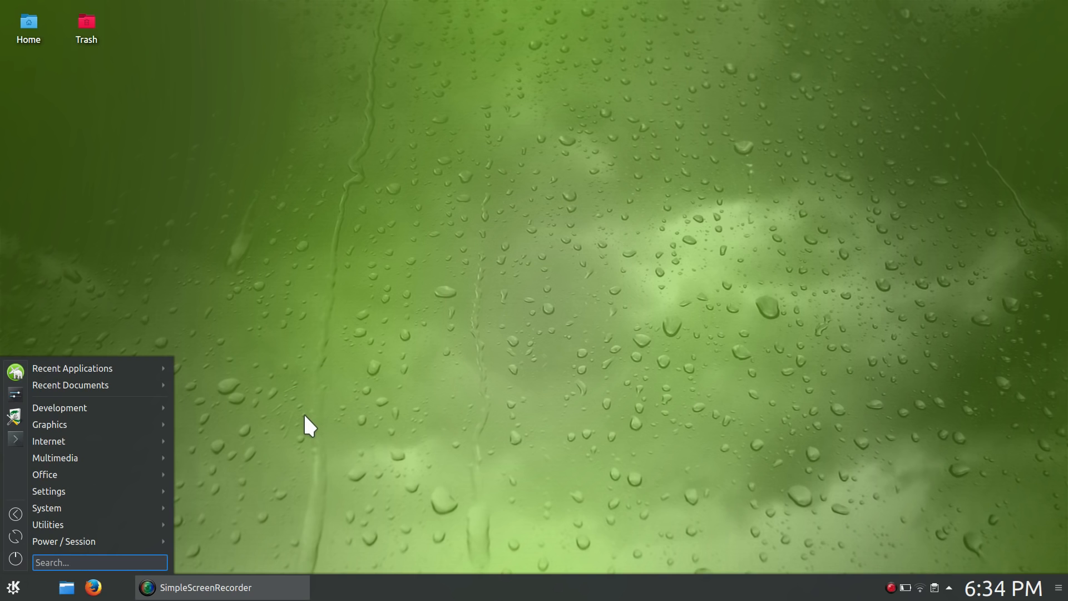
pyautogui.moveTo(61, 304)
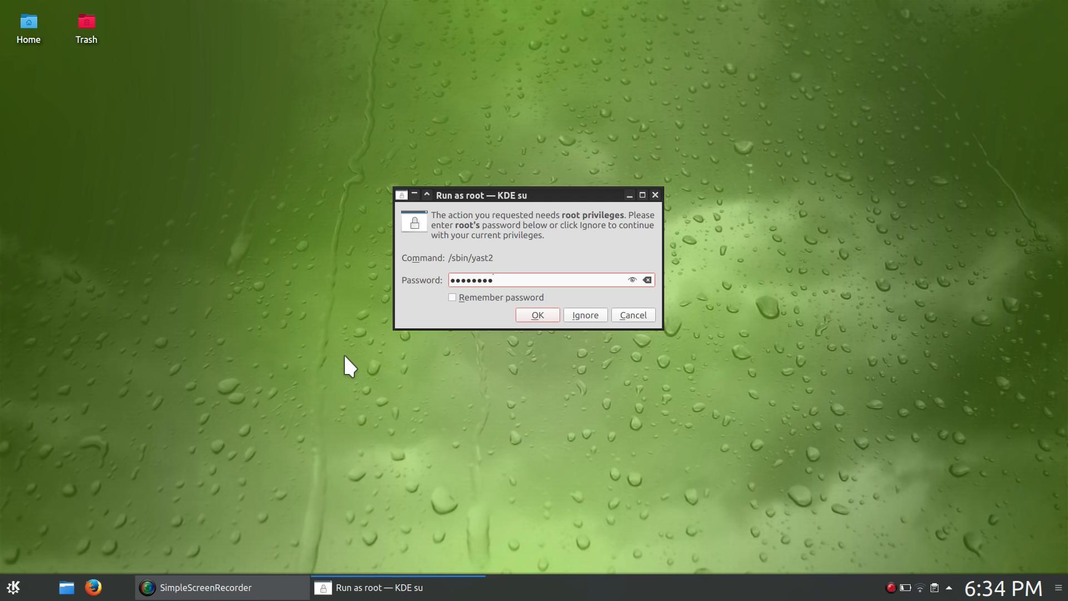
# - Confirm the root password in KDE su so the YaST Control Center starts
pyautogui.click(536, 315)
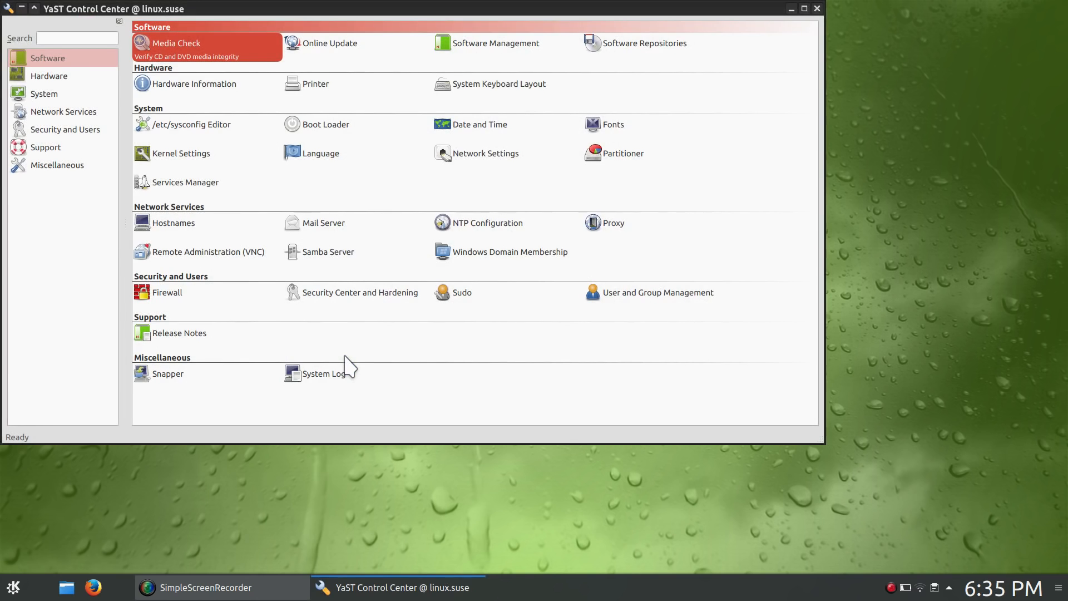
pyautogui.moveTo(485, 409)
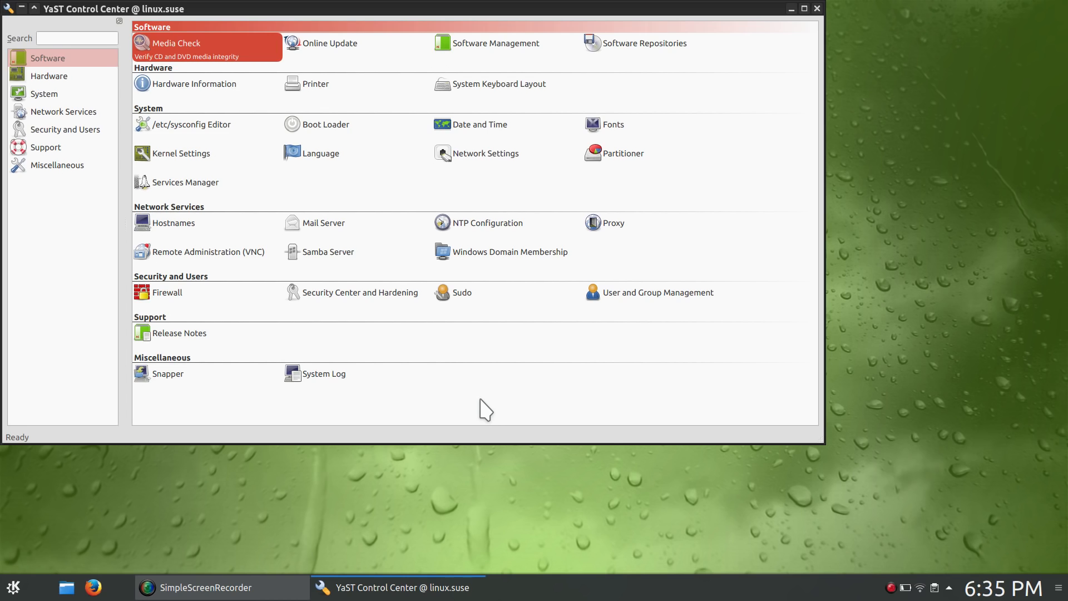
pyautogui.moveTo(414, 279)
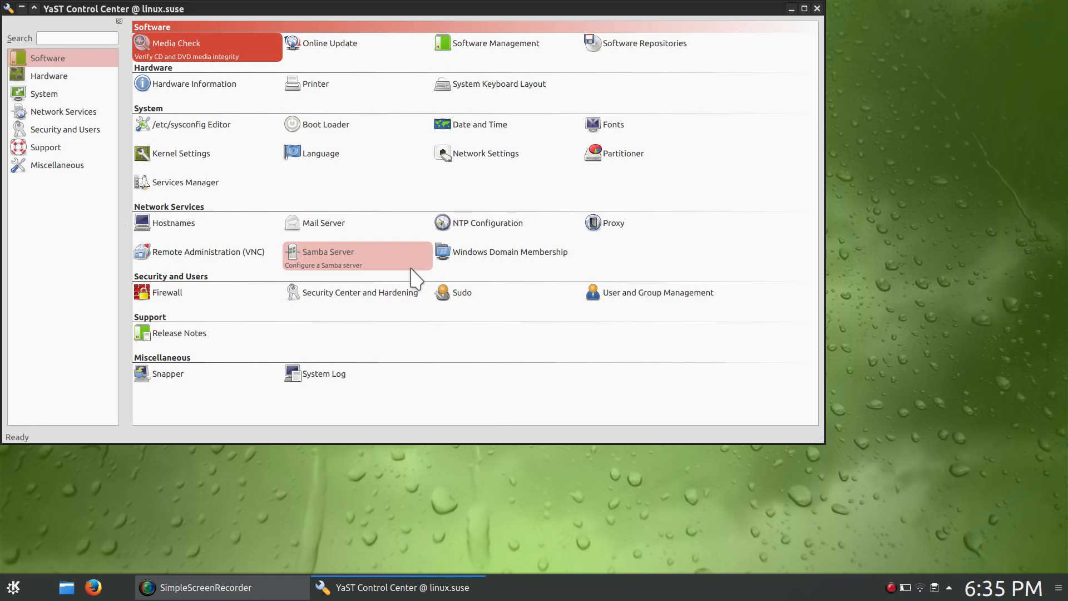
pyautogui.moveTo(472, 391)
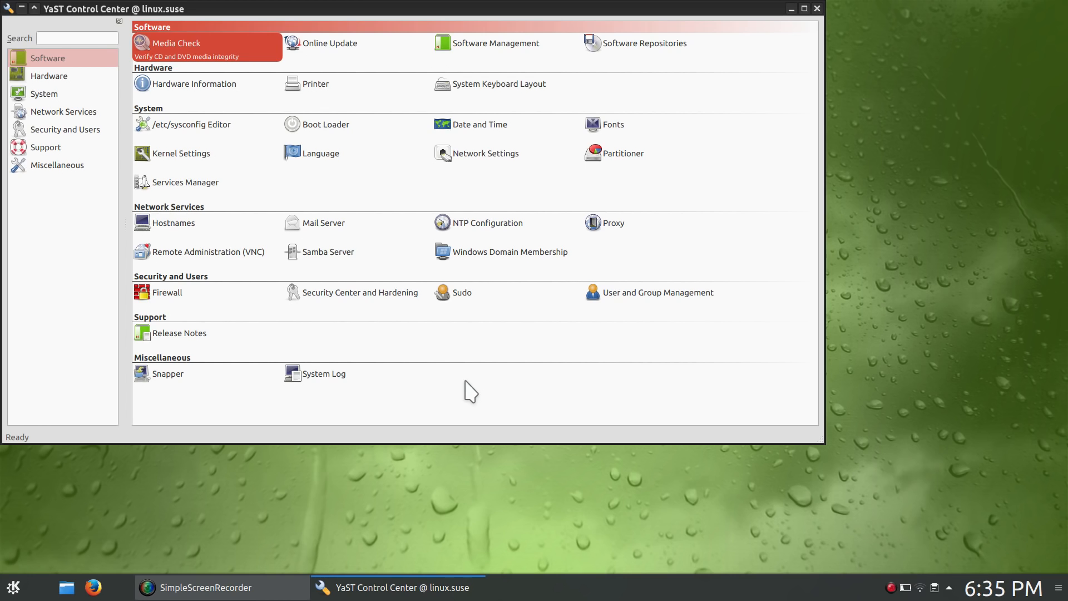
pyautogui.moveTo(497, 58)
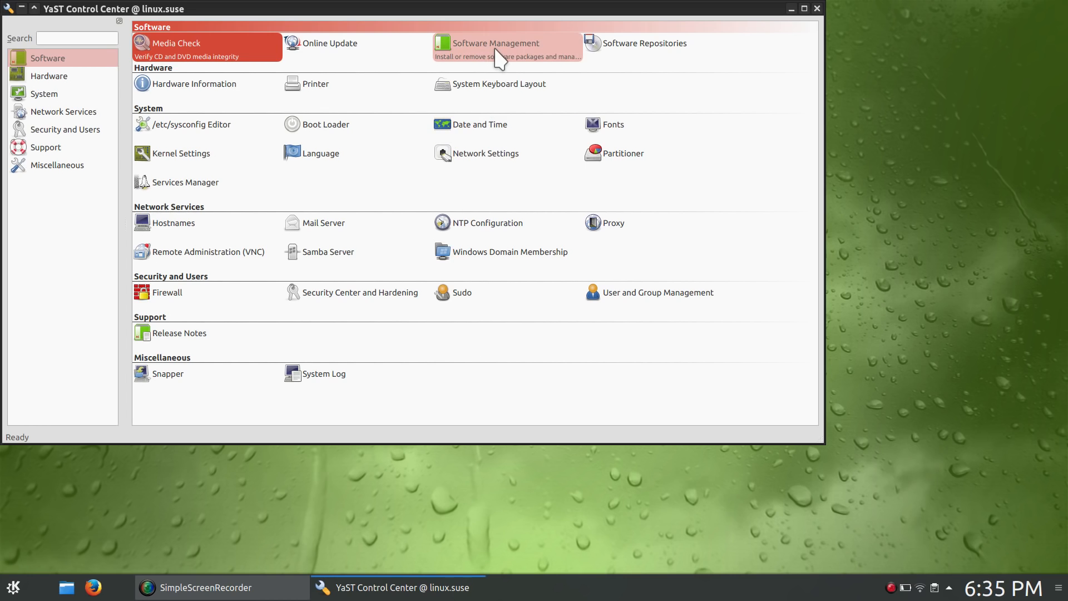
# - Start Software Management from YaST and dismiss the 'KWin Closed Unexpectedly' notification
pyautogui.click(495, 43)
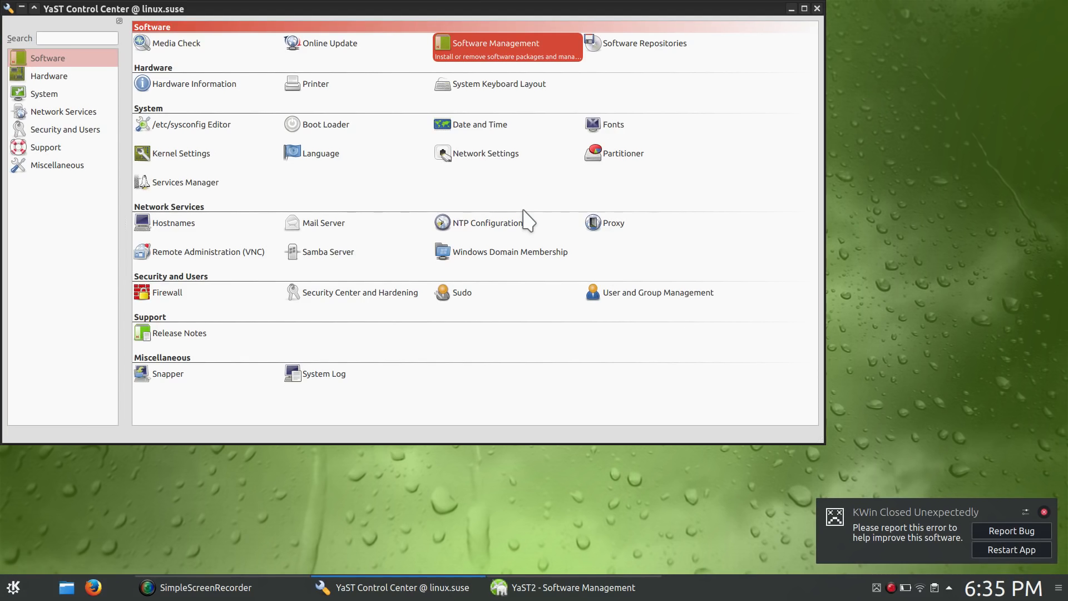
pyautogui.moveTo(995, 498)
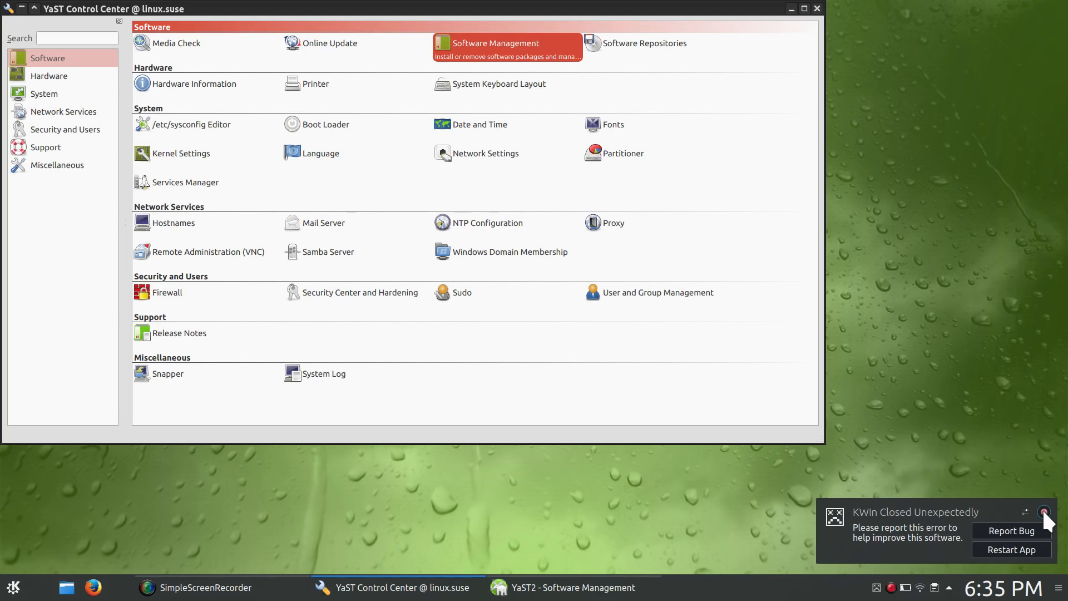
pyautogui.click(1044, 511)
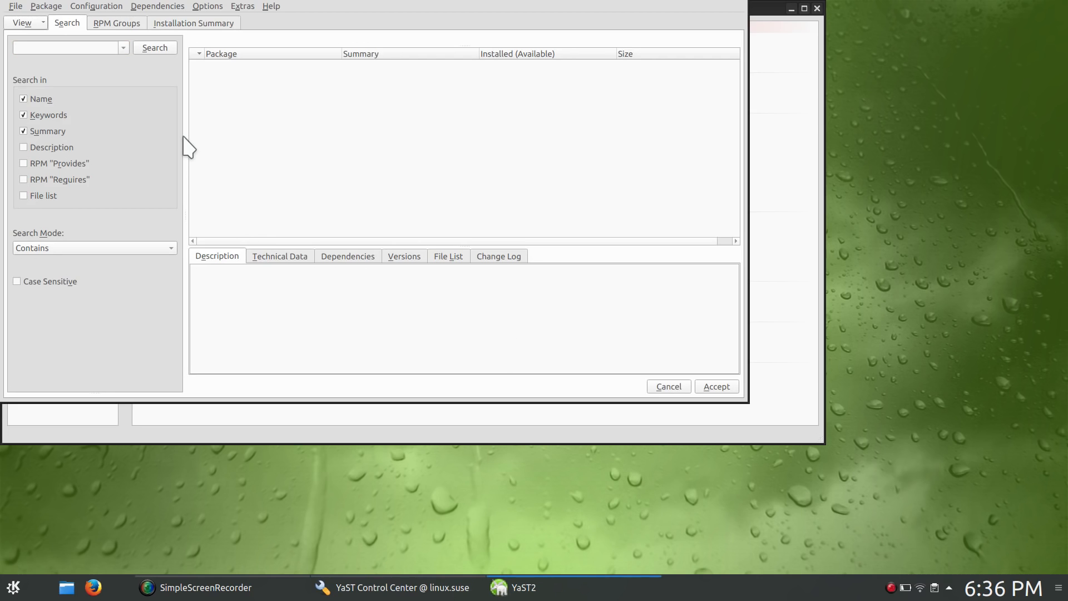
pyautogui.moveTo(111, 128)
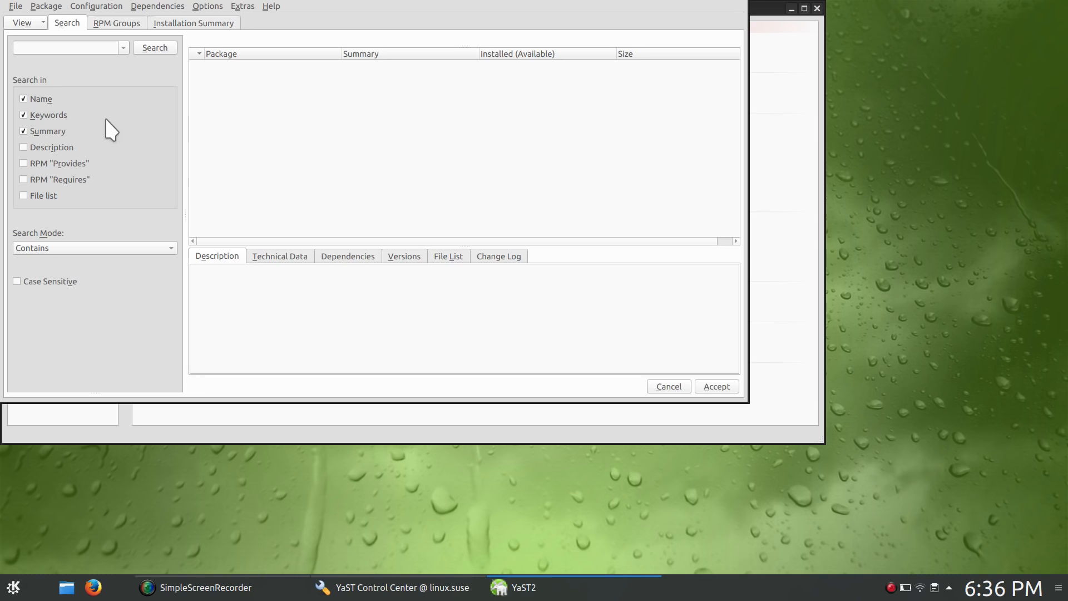
pyautogui.moveTo(690, 390)
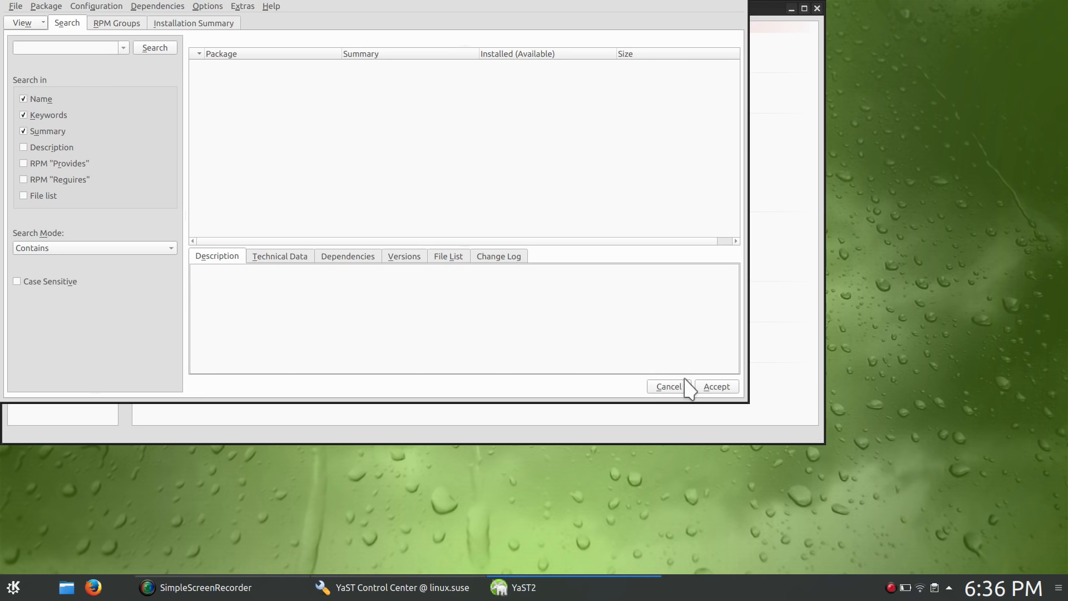
pyautogui.moveTo(485, 320)
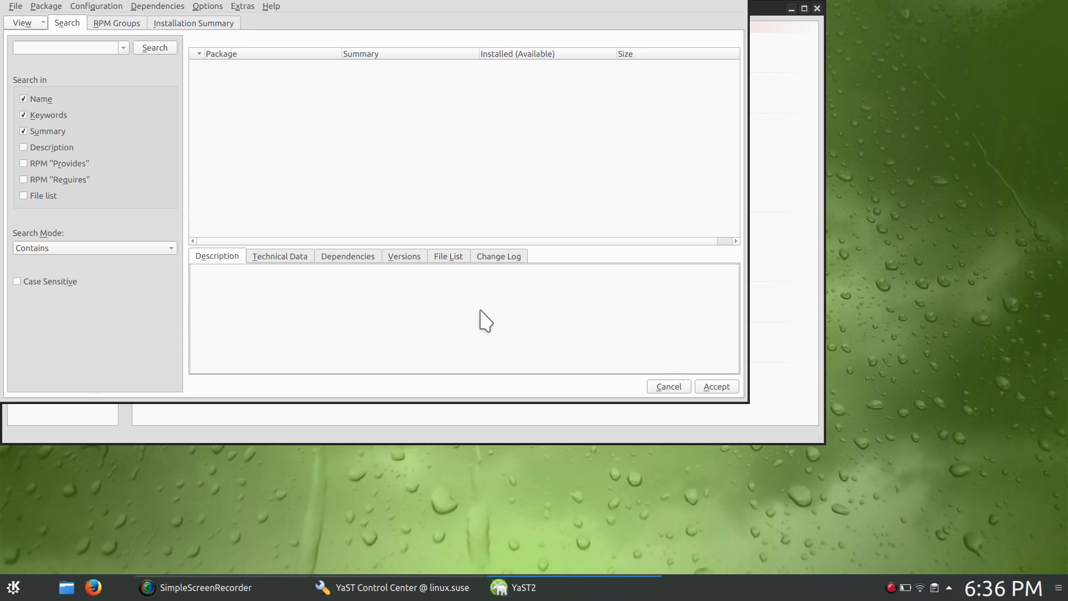
pyautogui.moveTo(699, 13)
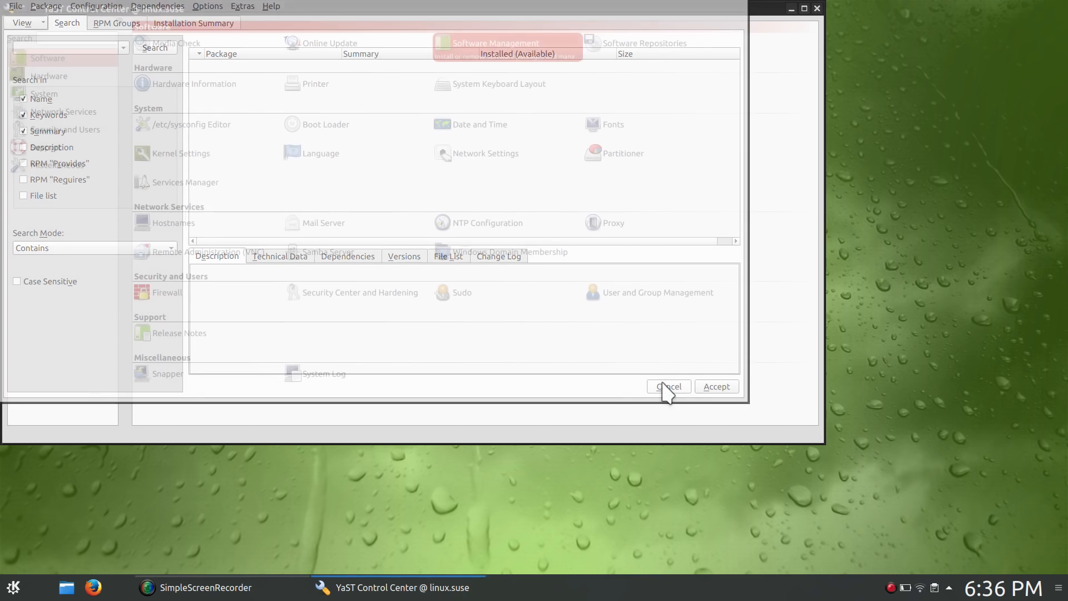
# - Cancel out of Software Management without applying any package changes
pyautogui.click(669, 386)
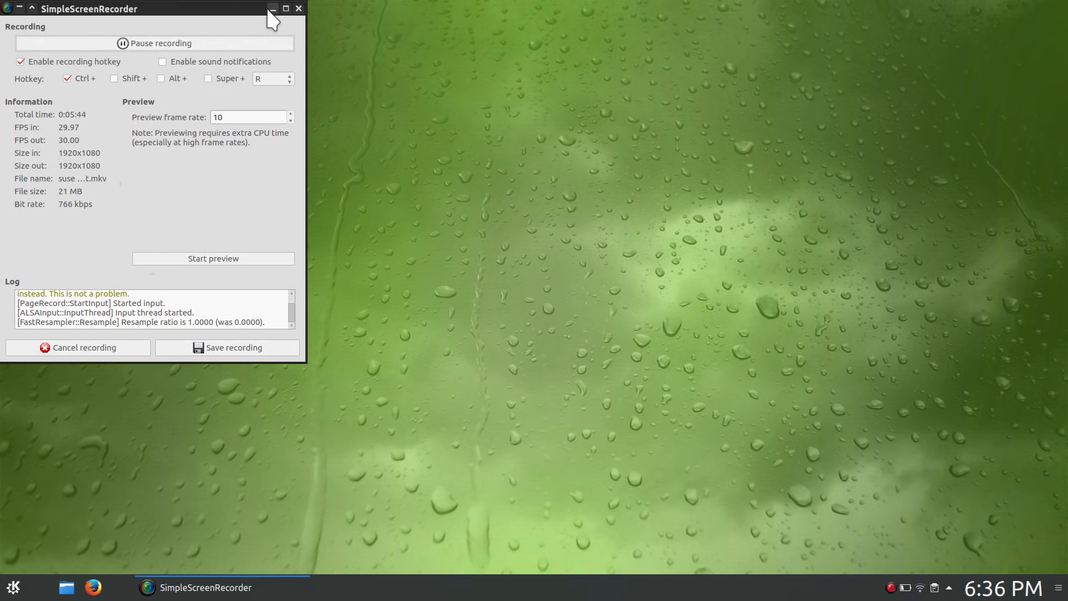
# - Minimize the SimpleScreenRecorder window to leave the empty desktop showing
pyautogui.click(272, 7)
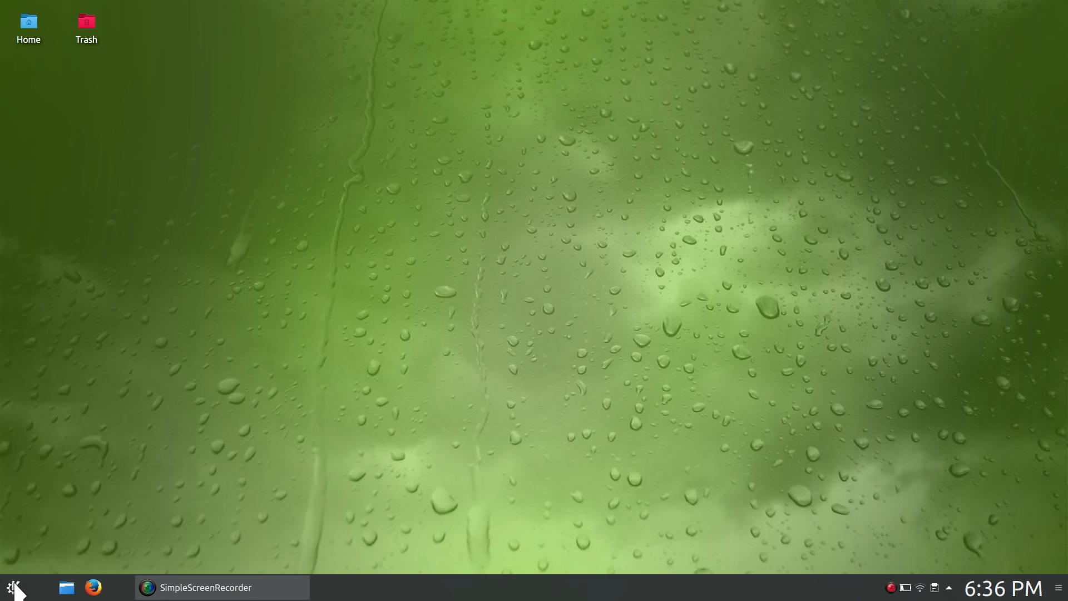
# - Bring up the application menu to browse its Utilities, System, Multimedia, Graphics, Internet and Settings categories
pyautogui.click(12, 587)
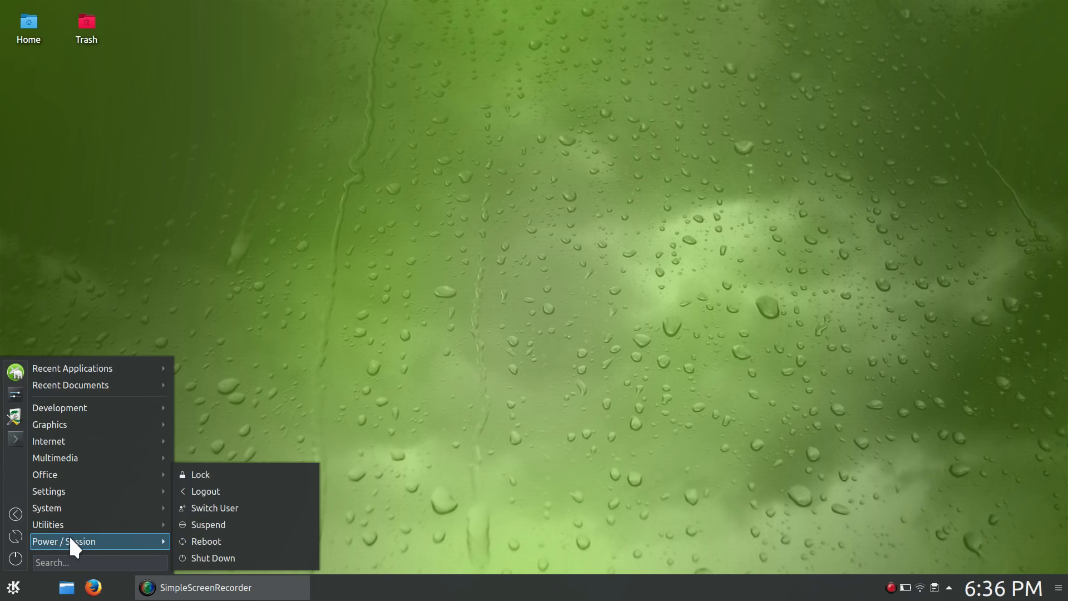
pyautogui.moveTo(48, 524)
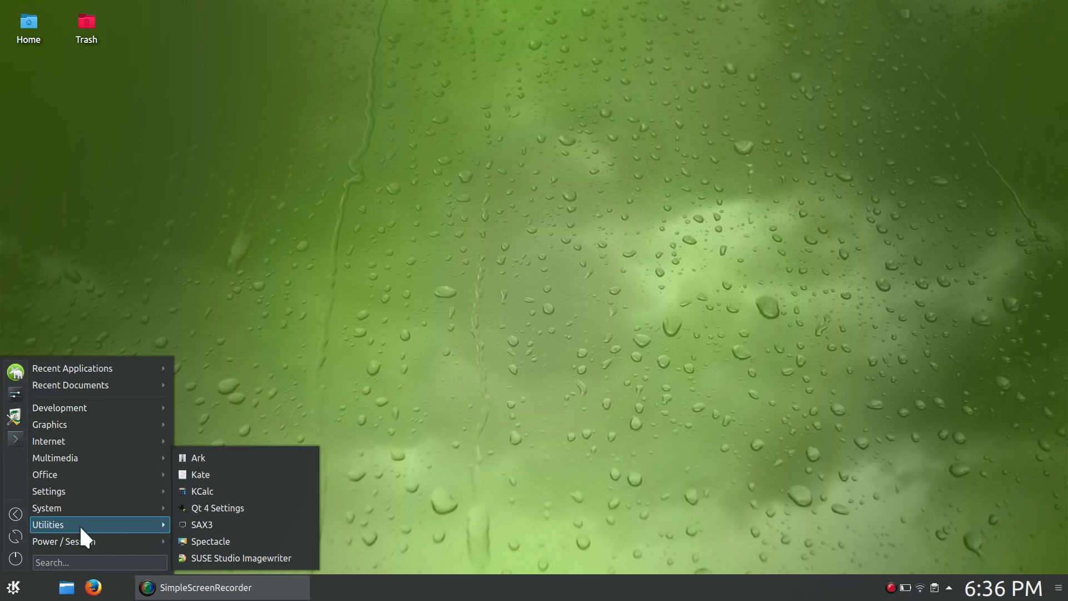
pyautogui.moveTo(99, 532)
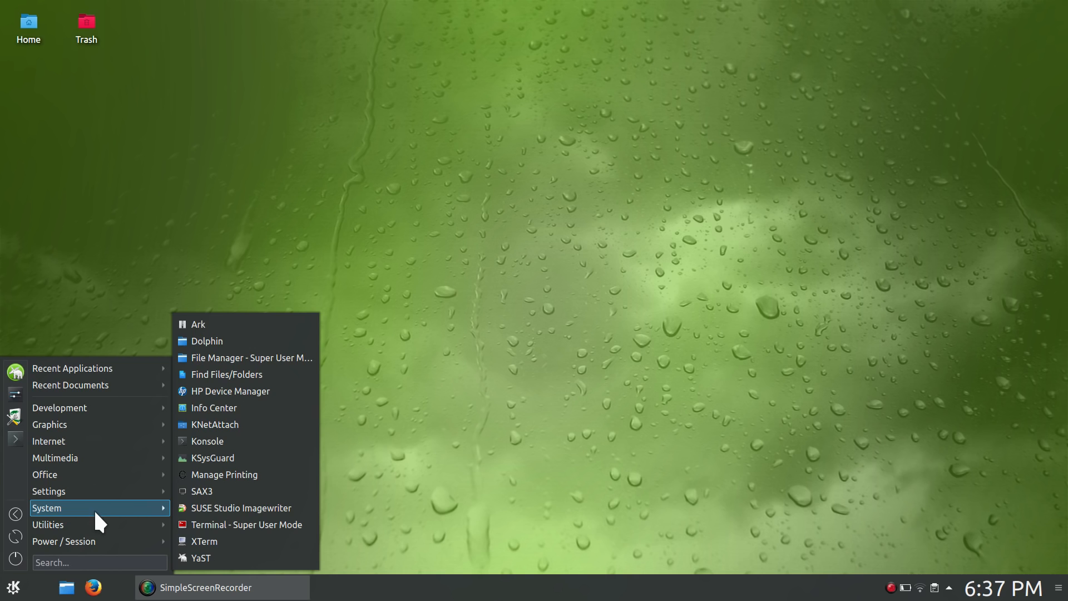
pyautogui.moveTo(55, 457)
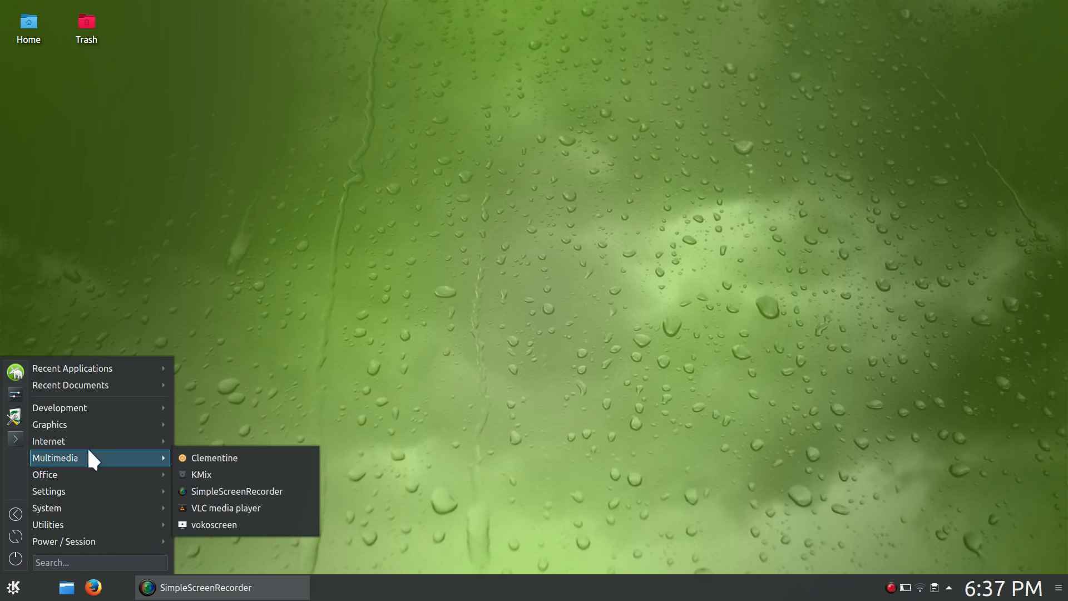
pyautogui.moveTo(49, 423)
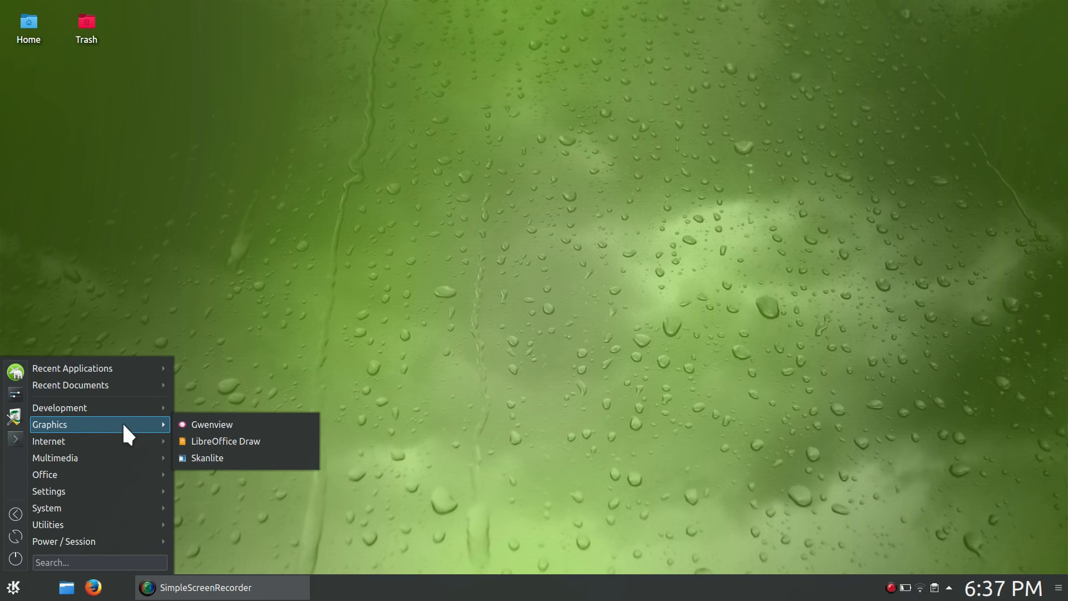
pyautogui.moveTo(48, 441)
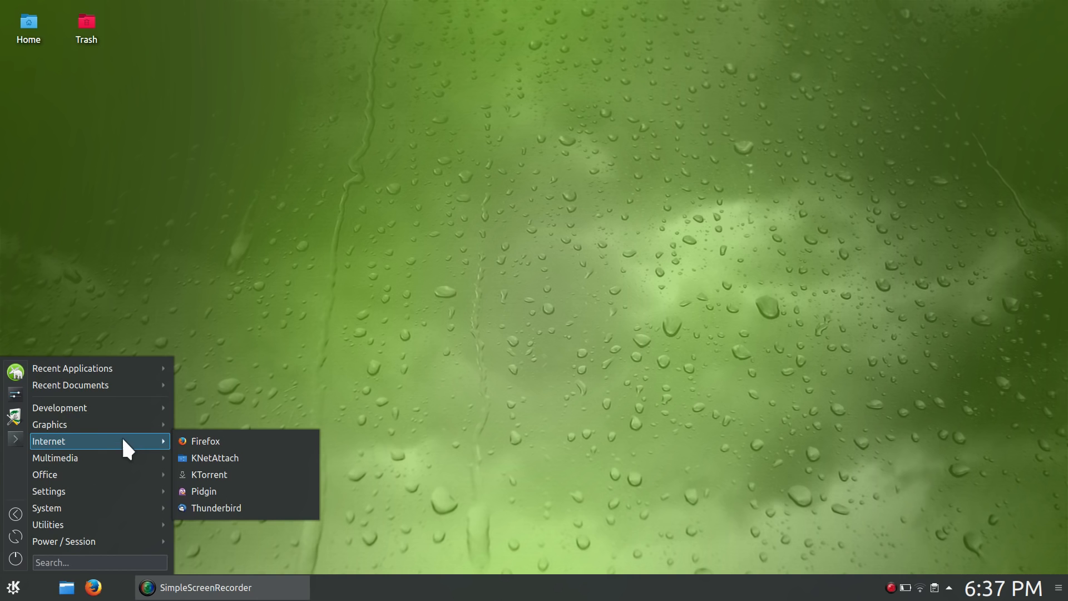
pyautogui.moveTo(48, 490)
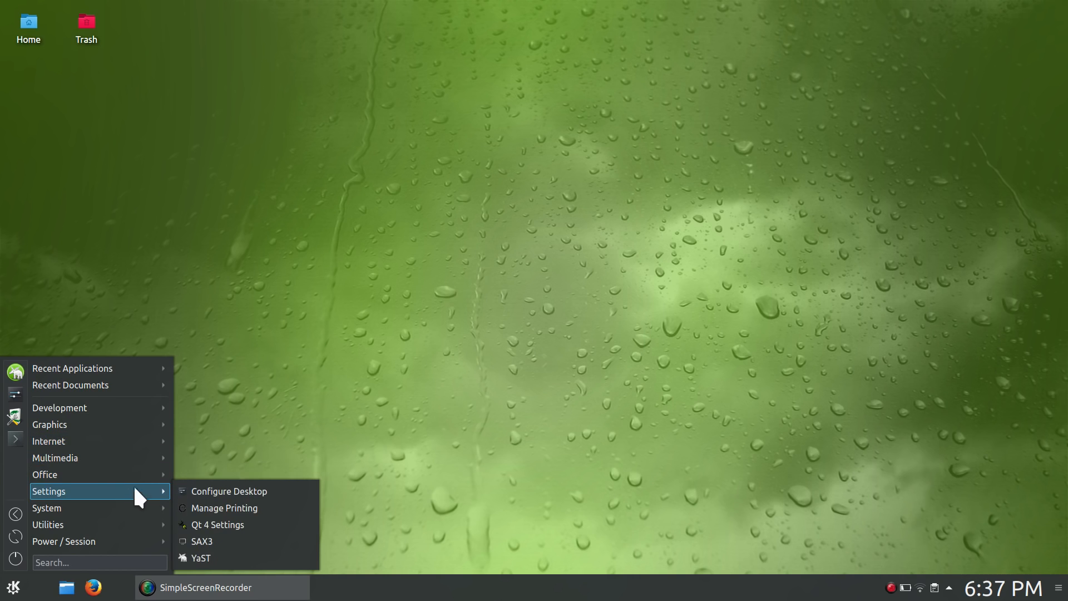
pyautogui.moveTo(65, 540)
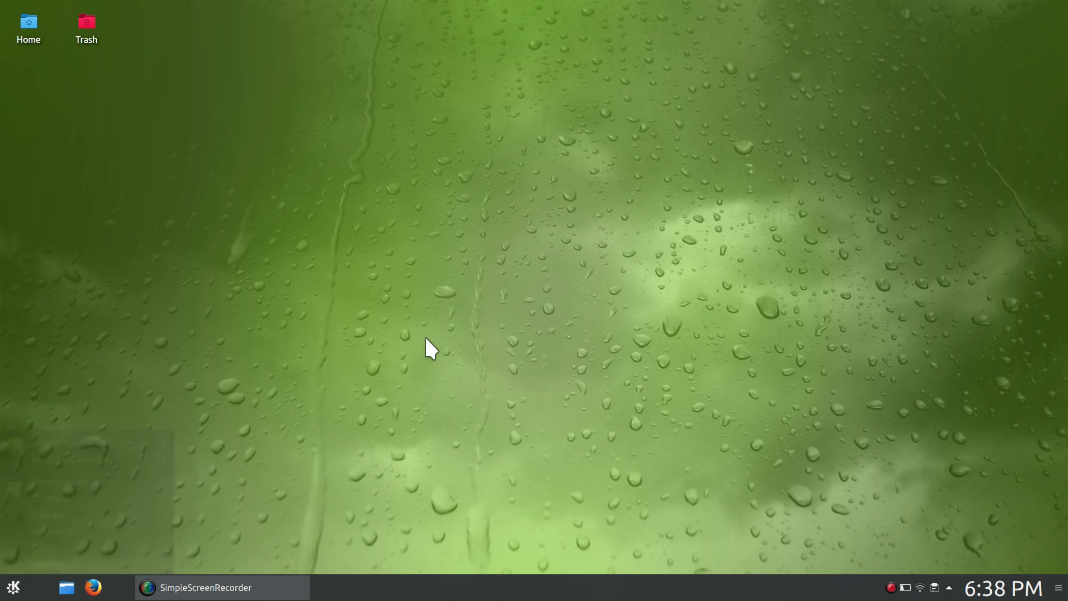
# - Show the home folder's ten folders in Dolphin from the panel launcher, then close it
pyautogui.click(65, 587)
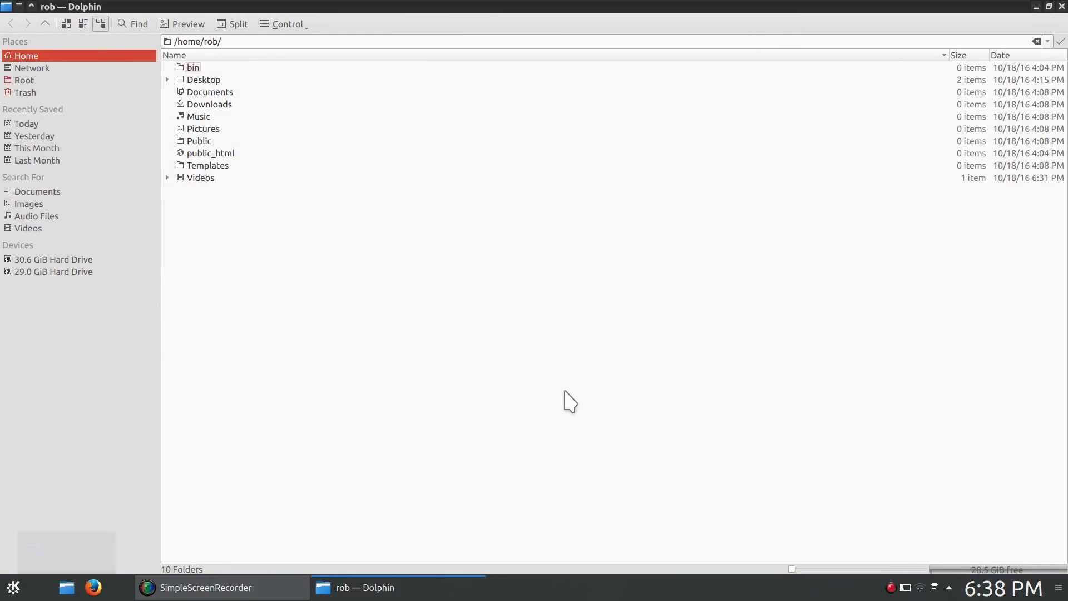
pyautogui.moveTo(747, 165)
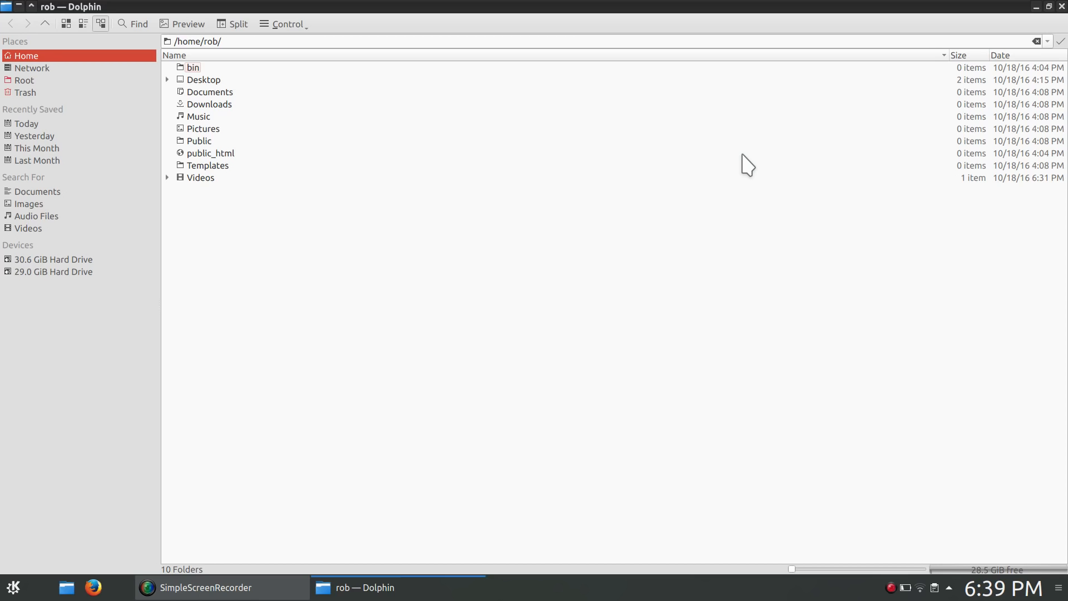
pyautogui.moveTo(872, 150)
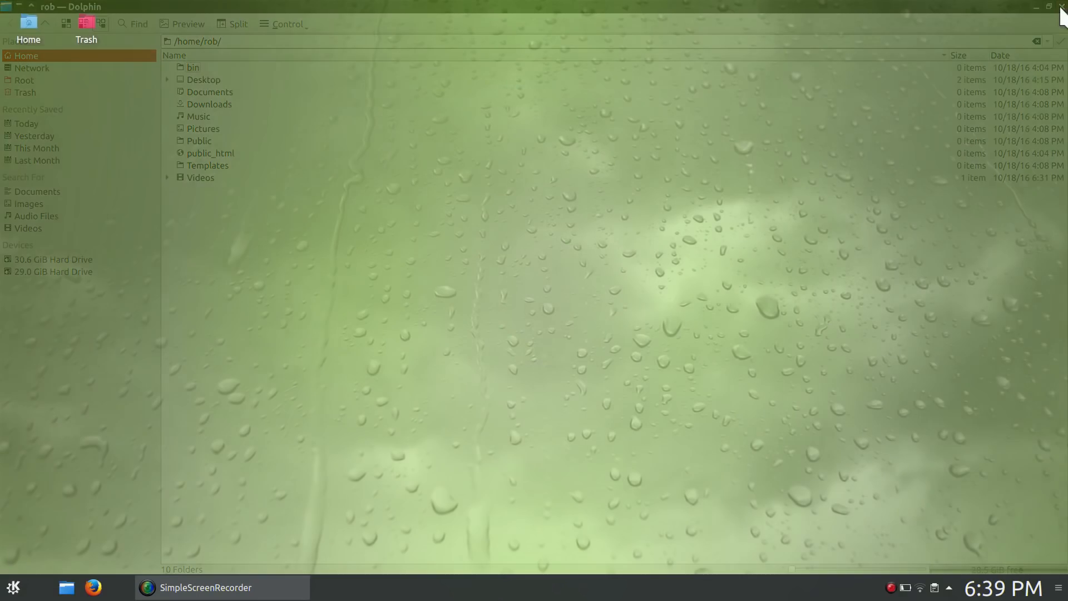
pyautogui.click(1060, 6)
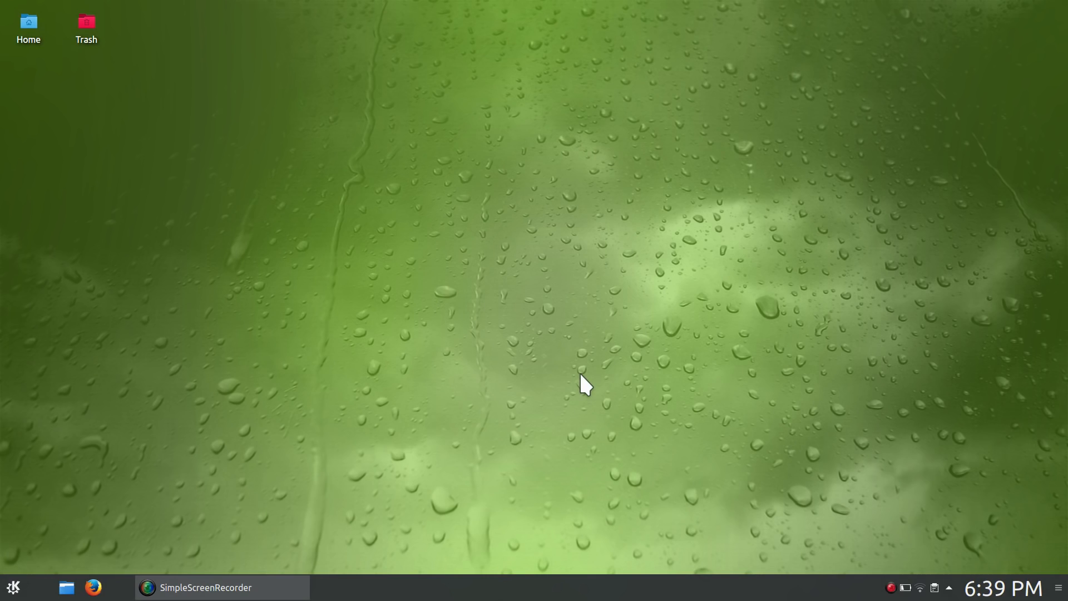